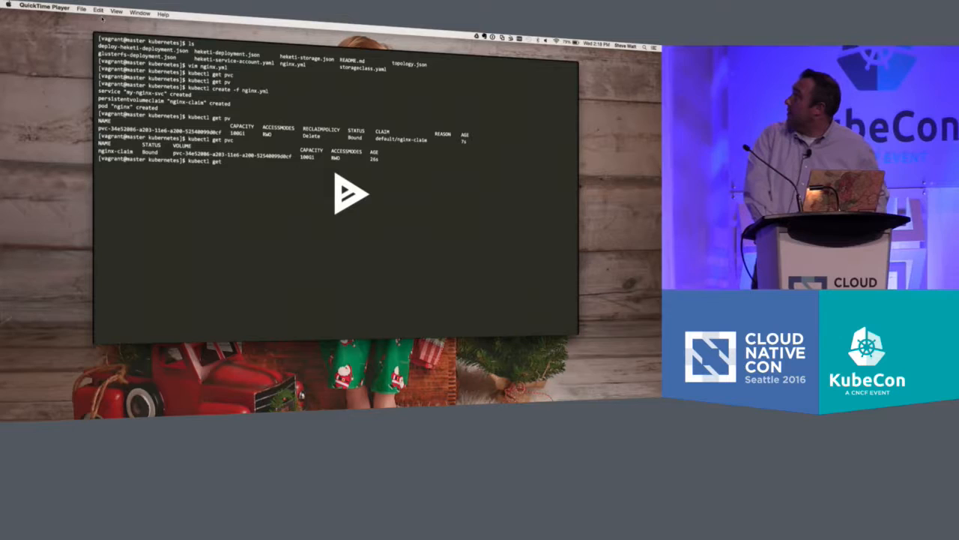
# - Resume playback of the recorded terminal demo listing the four Ready cluster nodes
pyautogui.click(116, 11)
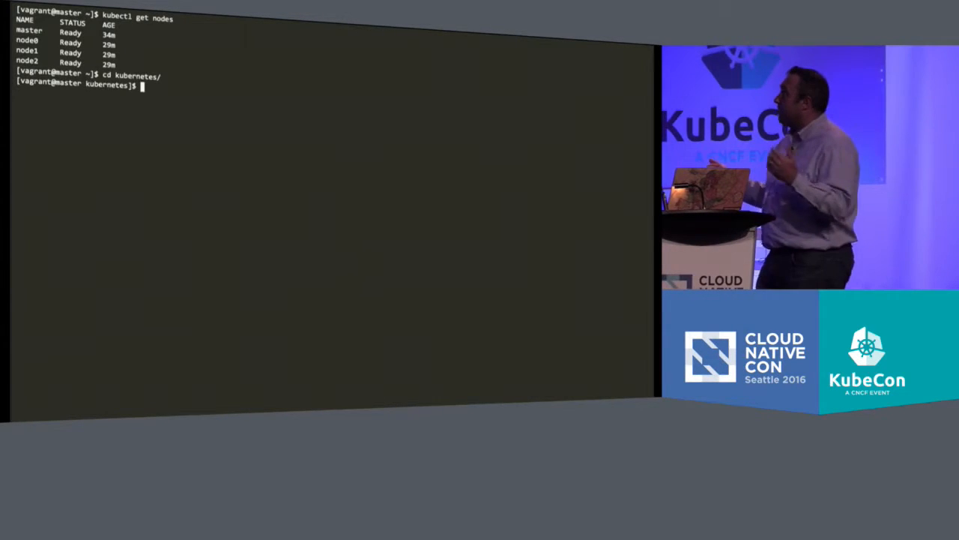
# - List files, then create the glusterfs-node0 deployment by sed-substituting node0 into glusterfs-deployment.json piped to kubectl create
pyautogui.write('ls')
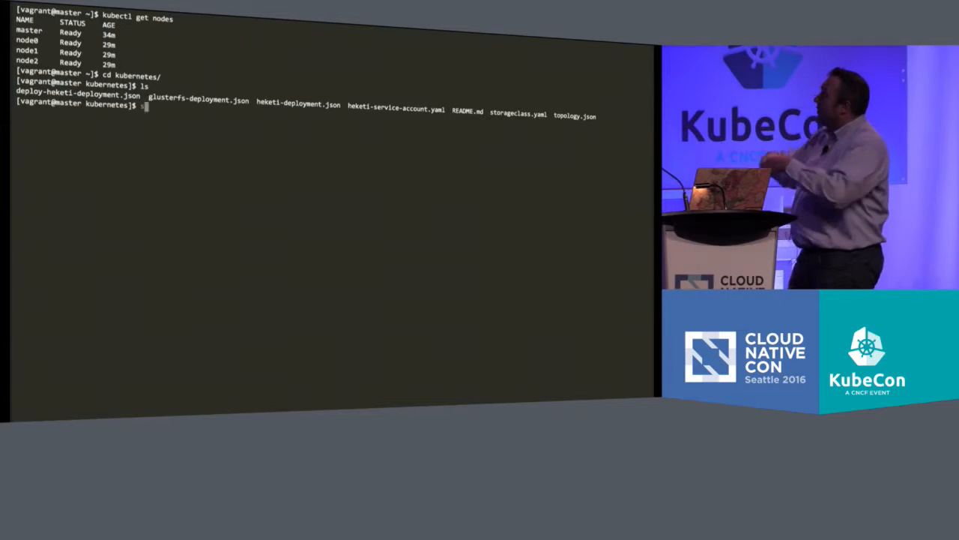
pyautogui.write('sed -e')
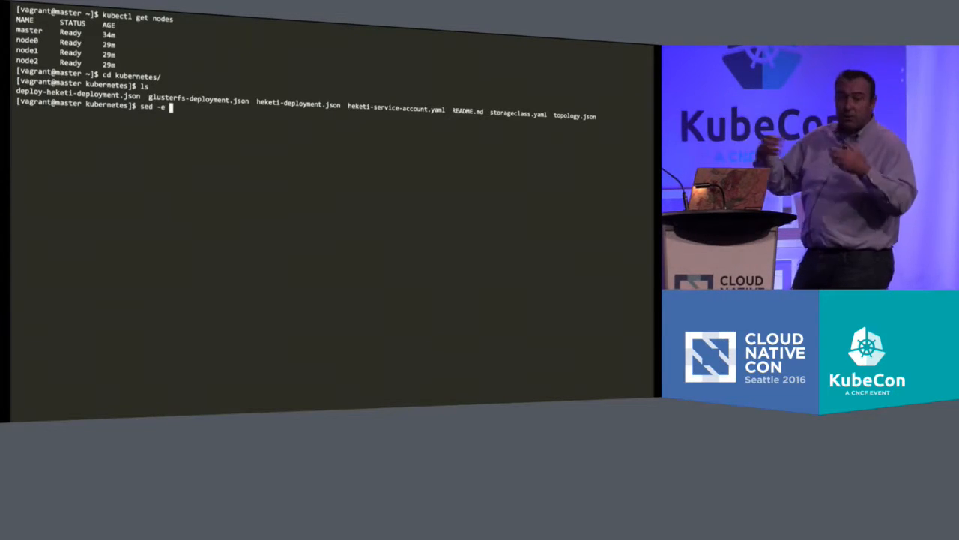
pyautogui.write("'s#<GLUSTERFS_NODE")
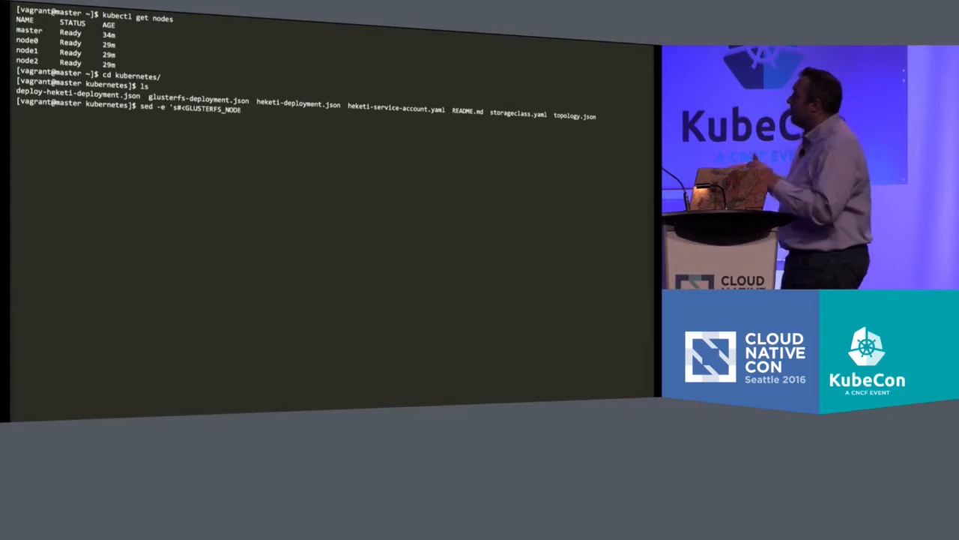
pyautogui.write('#n')
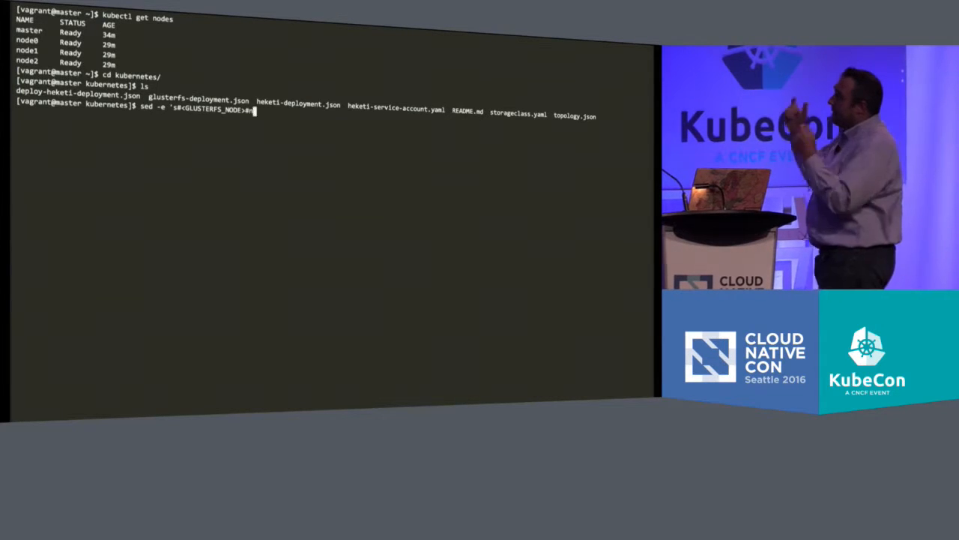
pyautogui.write('node00')
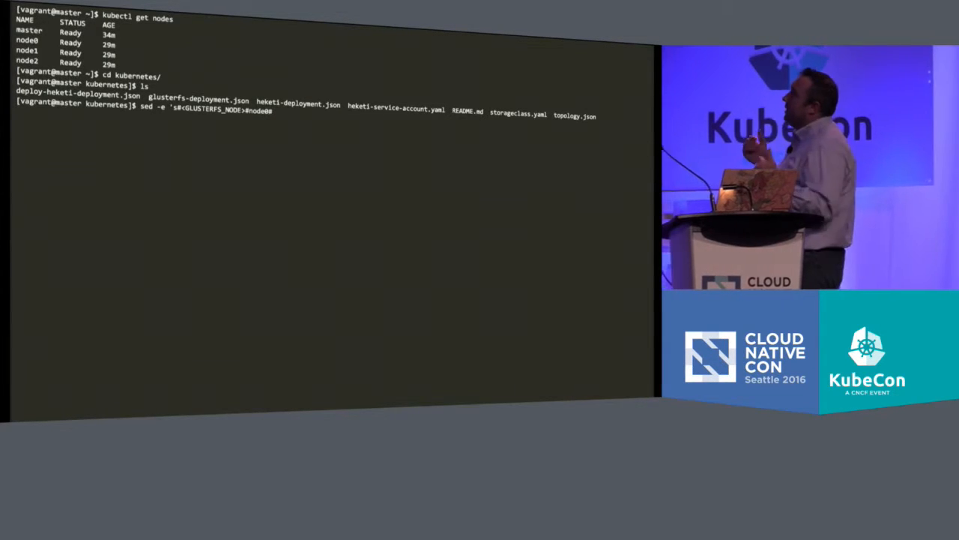
pyautogui.write('glusterfs-deployment.json')
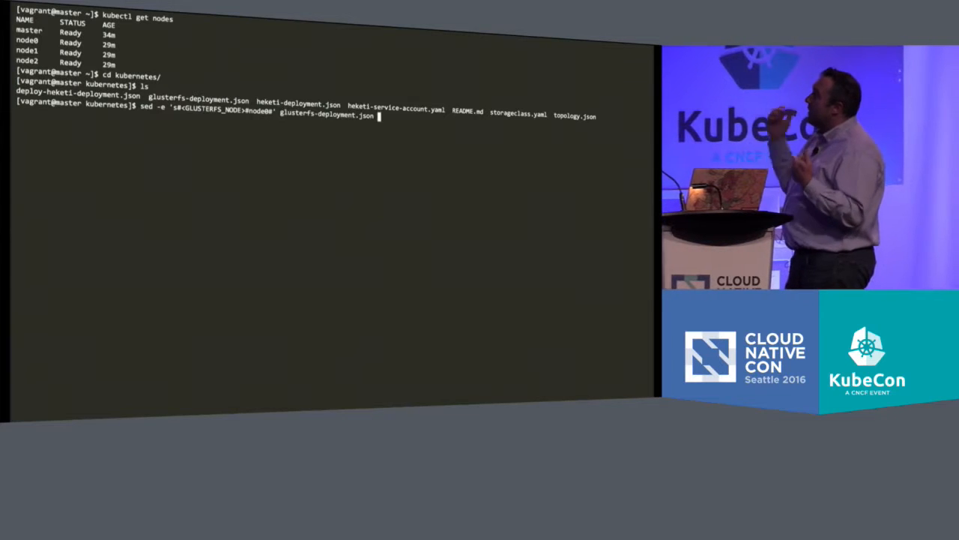
pyautogui.write('| kubectl')
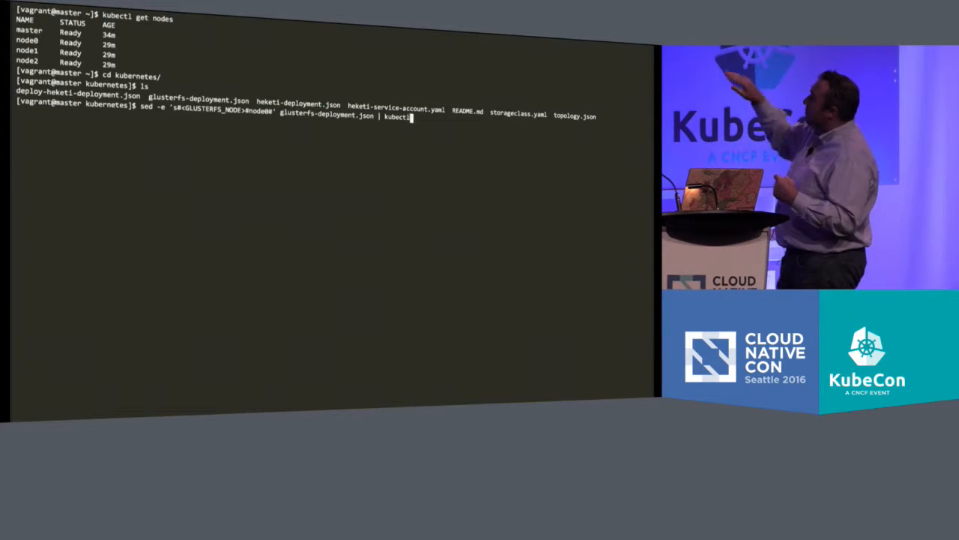
pyautogui.write('create -f -')
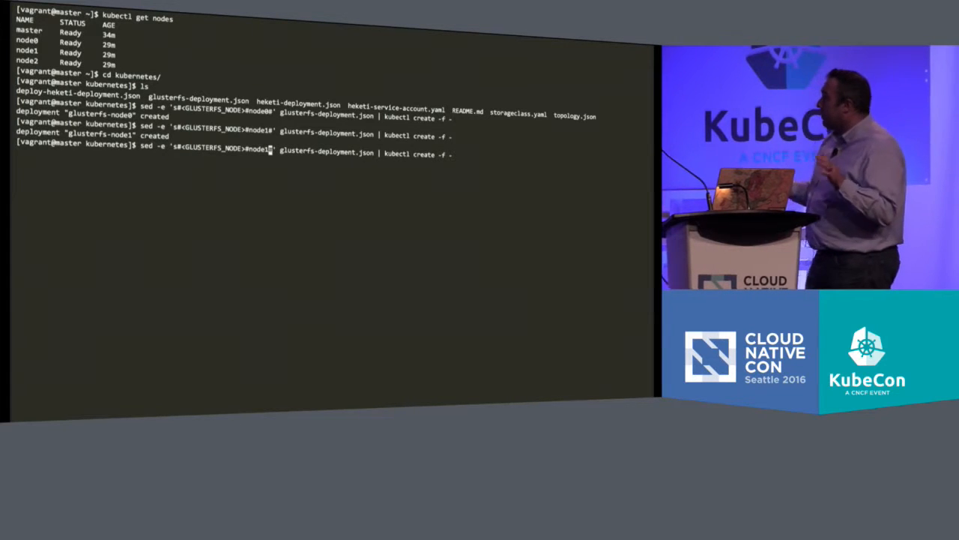
pyautogui.write('kubectl create')
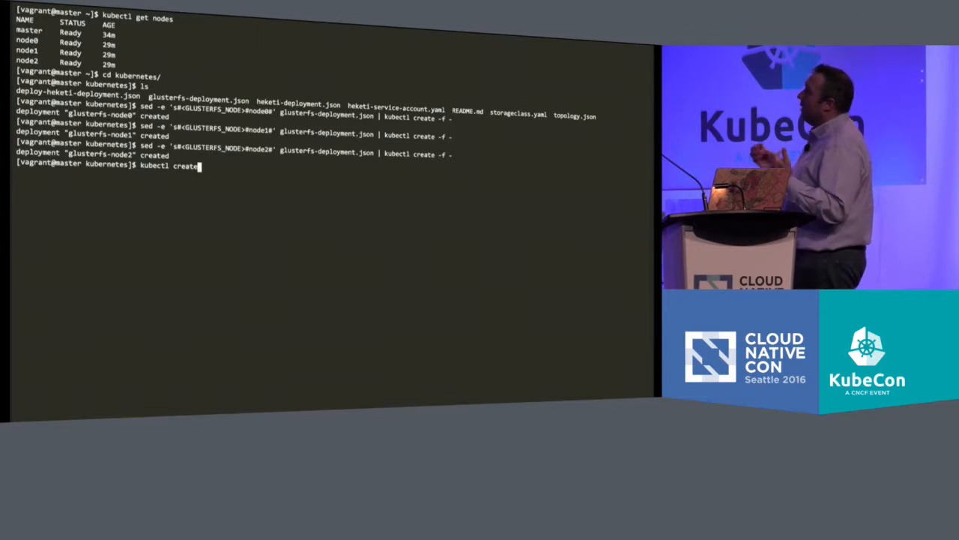
# - Create the heketi service account from heketi-service-account.yaml
pyautogui.write('-f h')
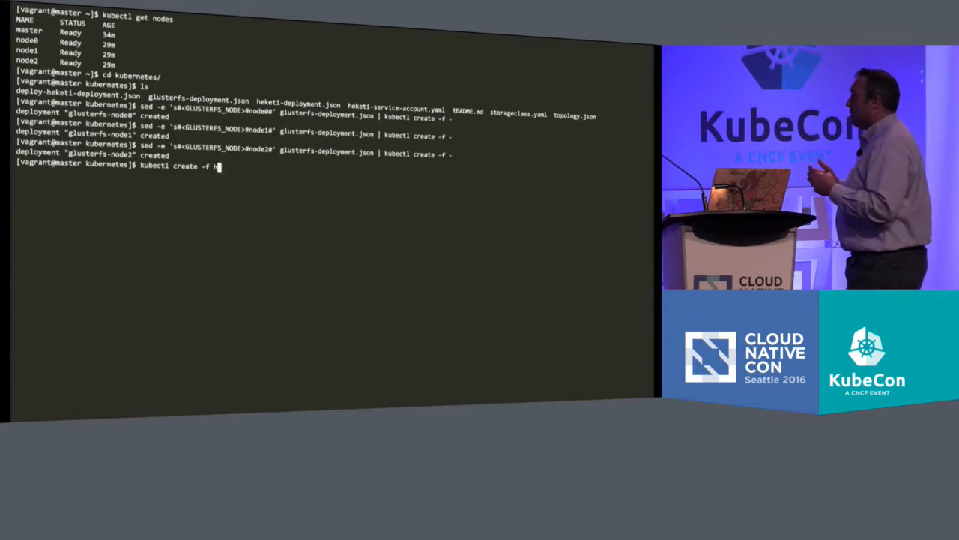
pyautogui.write('heketi-service-account.yaml')
pyautogui.write('echo $heketi_secret')
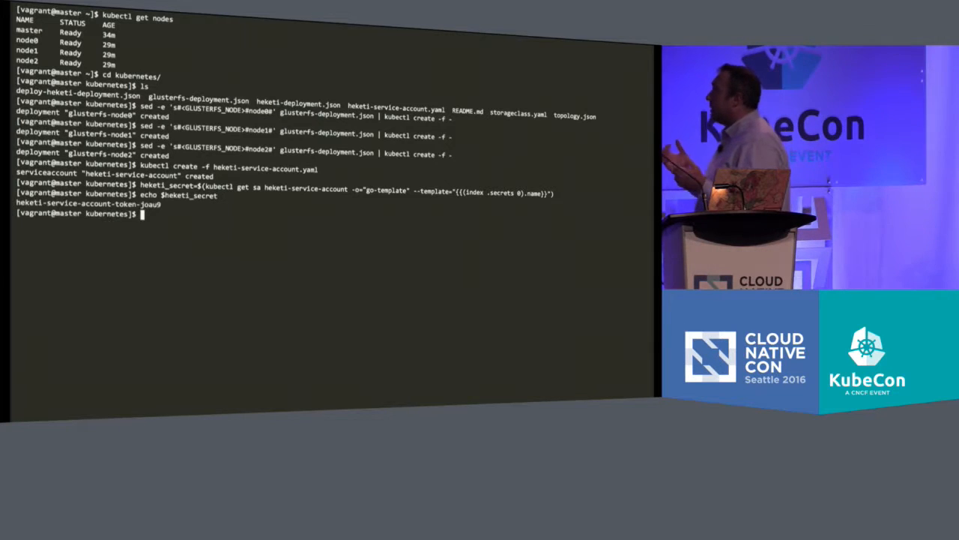
# - Create deploy-heketi by sed-substituting the secret name and API host :443 into deploy-heketi-deployment.json piped to kubectl create
pyautogui.write('sed -e "s#<HEKETI_KUBE_SECRETNAME>#\\"$heketi_secret\\"#" \\')
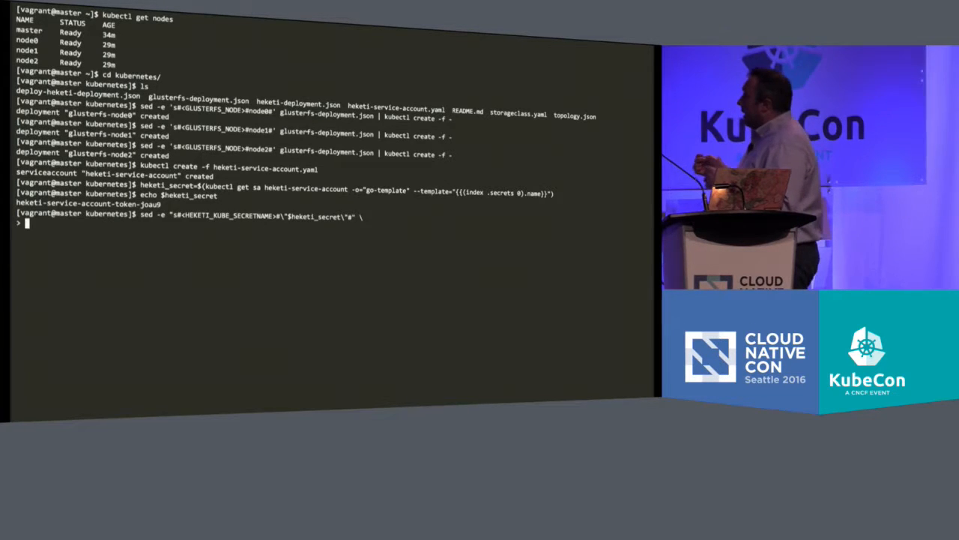
pyautogui.write('-e')
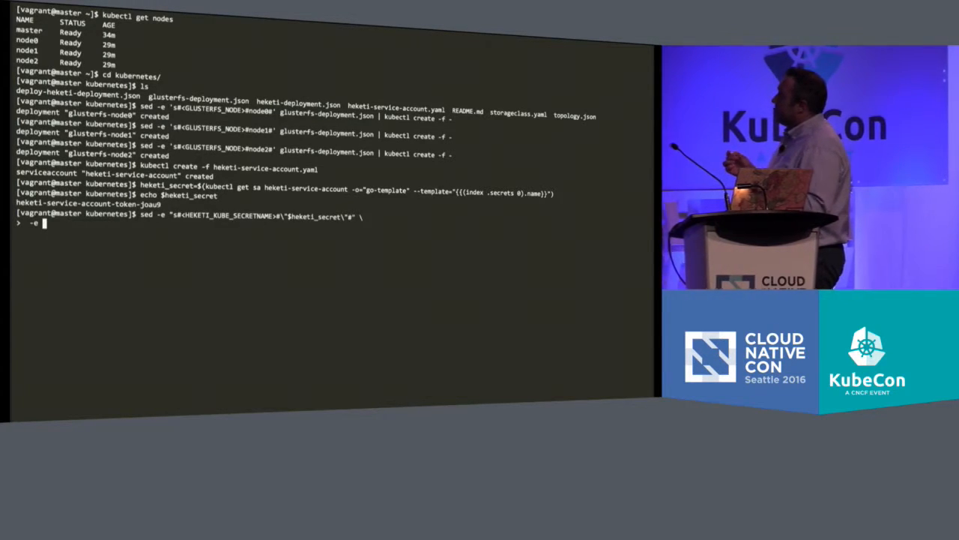
pyautogui.write('-e "s#<HEKETI_KUBE_APIHOST>#\\"https://192.168.10.90')
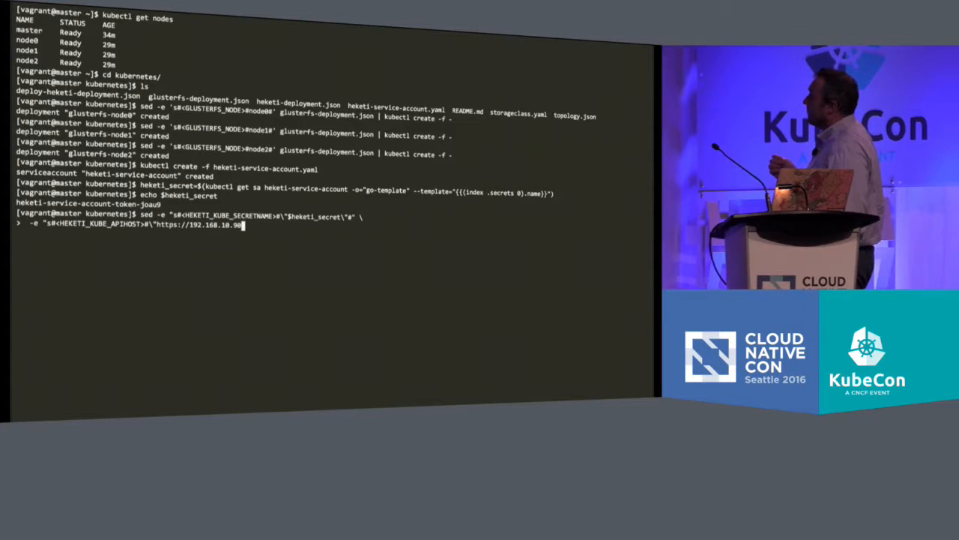
pyautogui.write(':443\\"#')
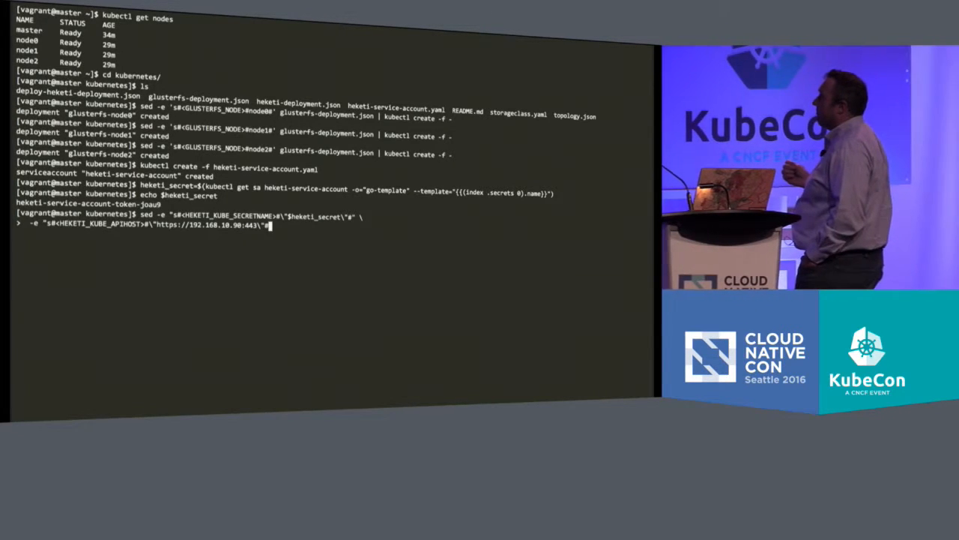
pyautogui.write('de')
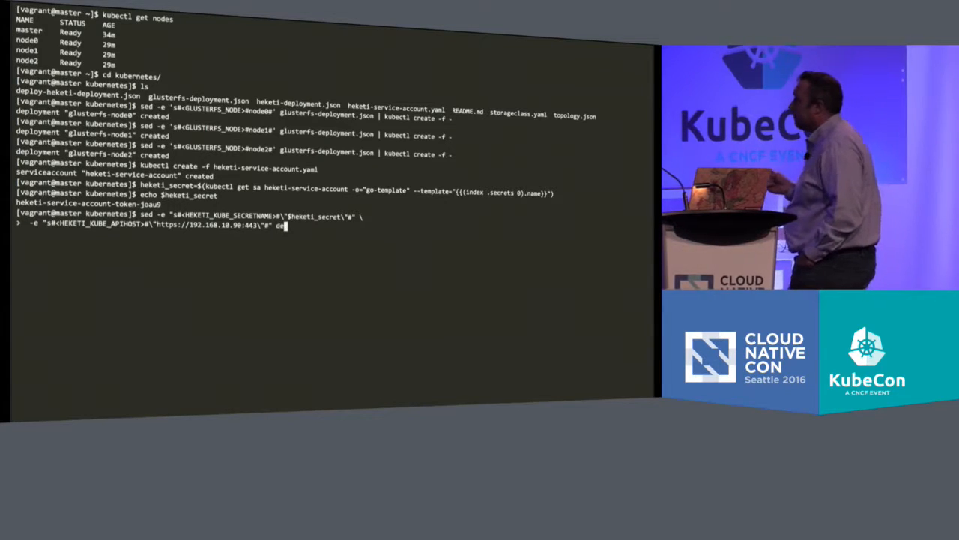
pyautogui.write('deploy-heketi-deployment.json | kubectl create -f -')
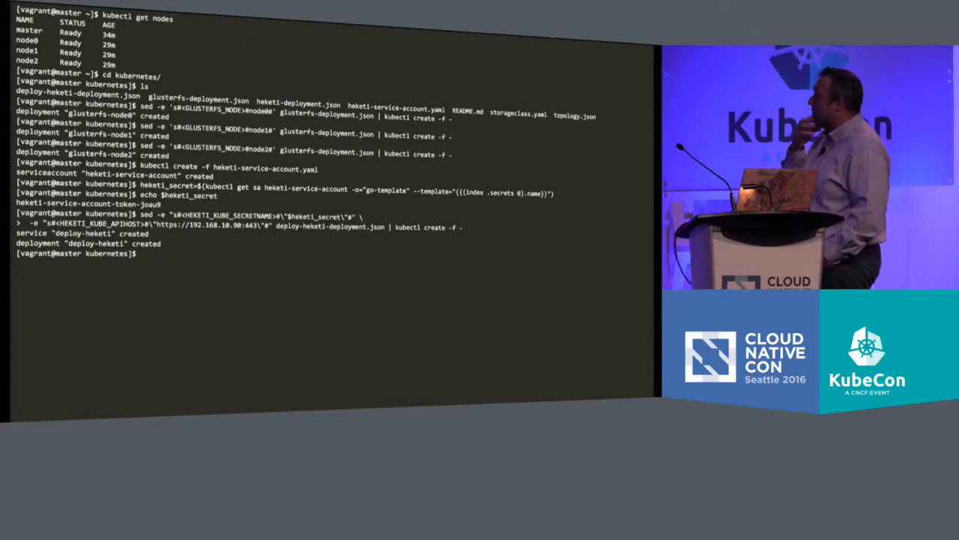
pyautogui.write('kubectl get pods -o wide')
pyautogui.write('kubectl get services')
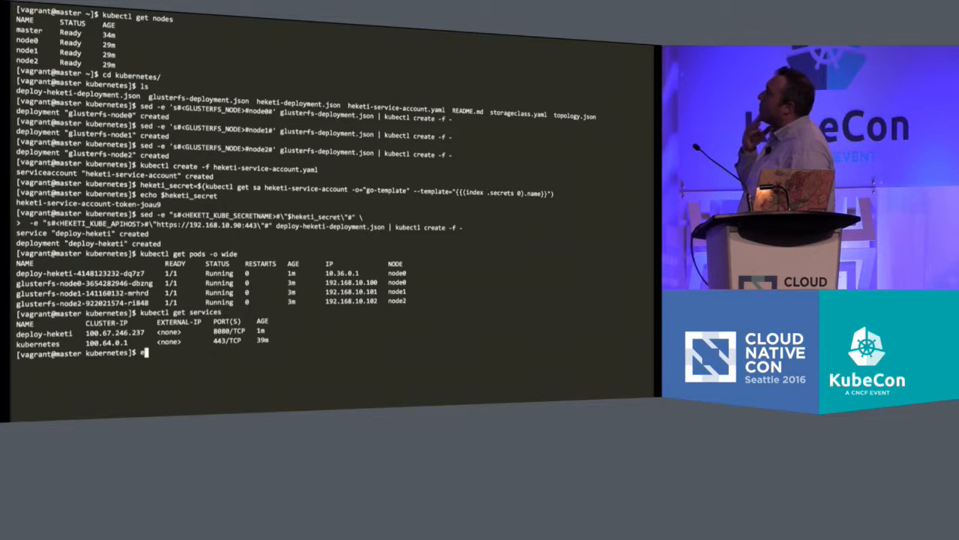
pyautogui.write('export HEKETI')
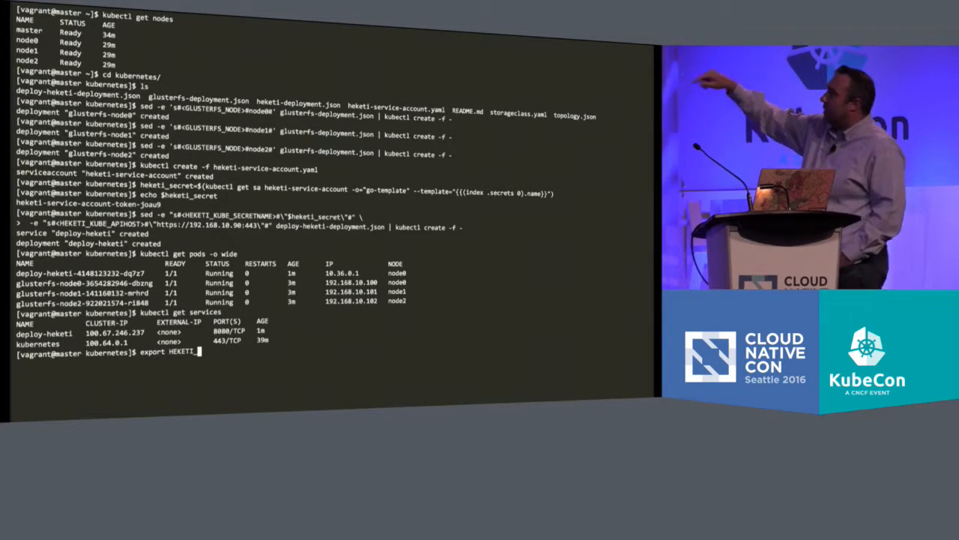
pyautogui.write('_CLI_SERVER=')
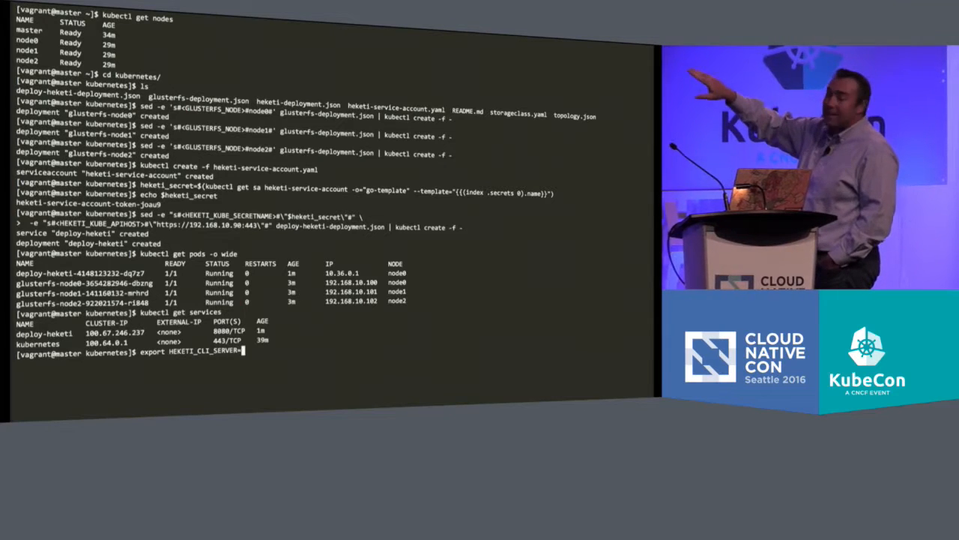
pyautogui.write('http://')
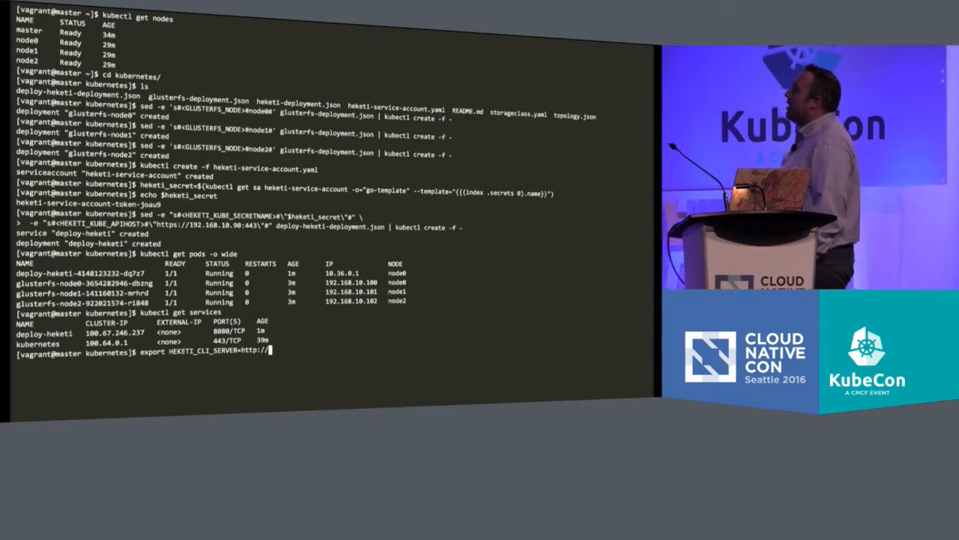
pyautogui.write('100.67.')
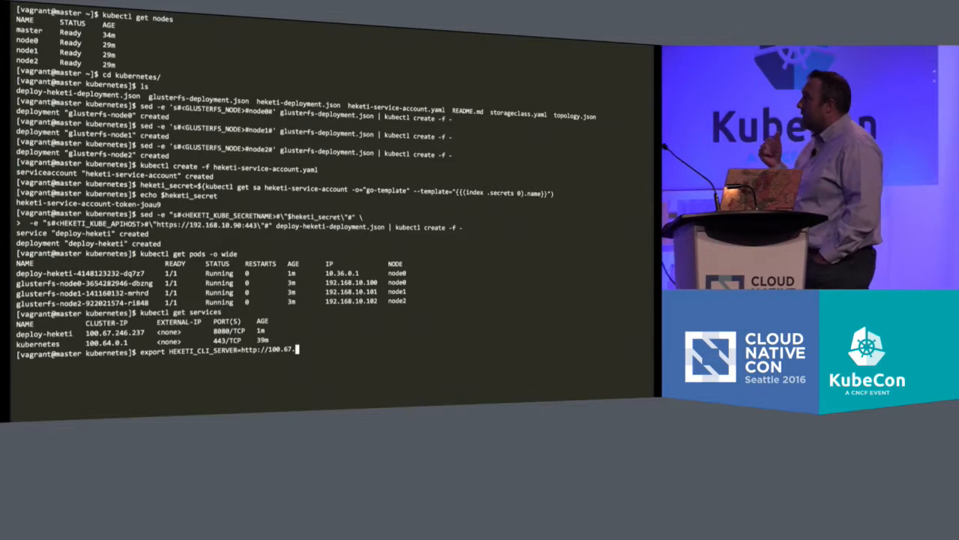
pyautogui.write('246.')
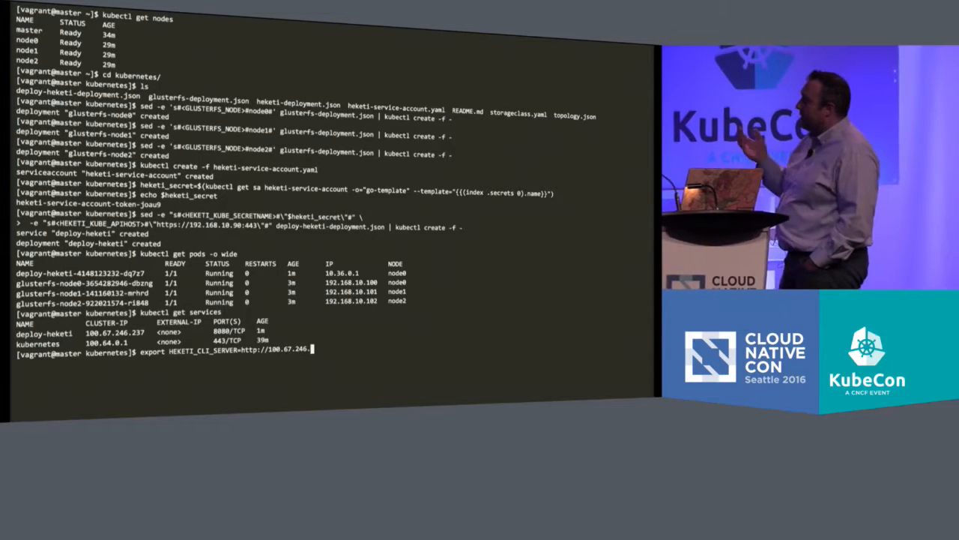
pyautogui.write('237:8080')
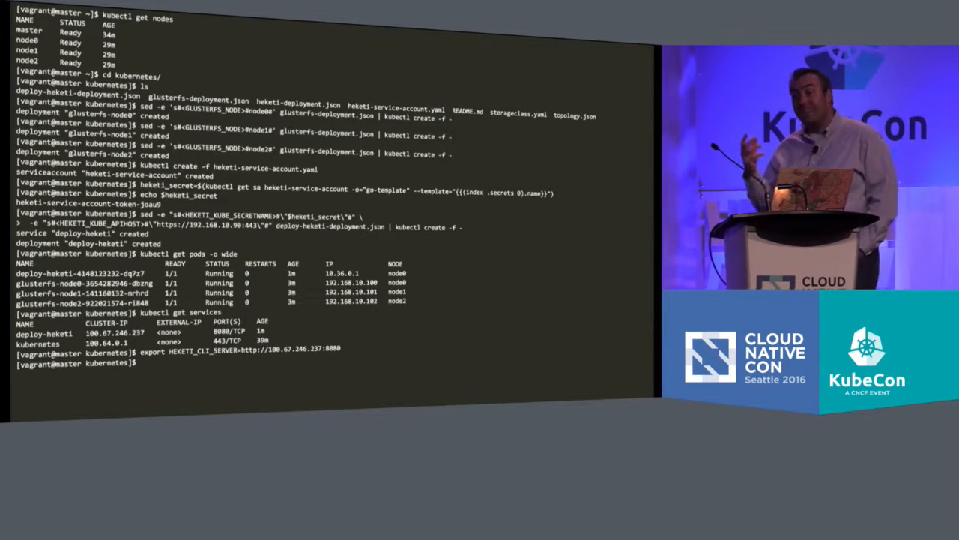
pyautogui.write('heketi-cli cluster list')
pyautogui.write('ls')
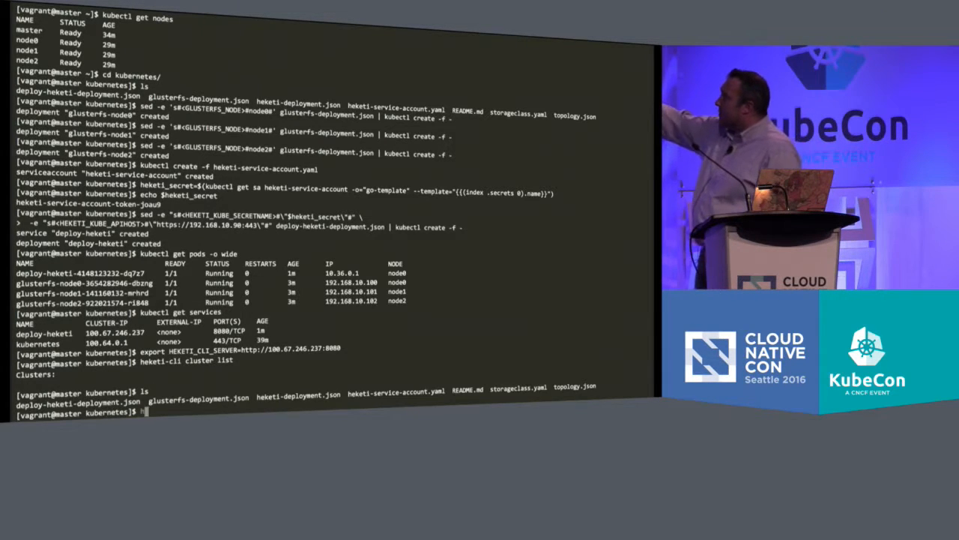
# - Load the cluster topology with heketi-cli topology load --json=topology.json, adding node0–node2 with vdb, vdc and vdd
pyautogui.write('heketi-cli t')
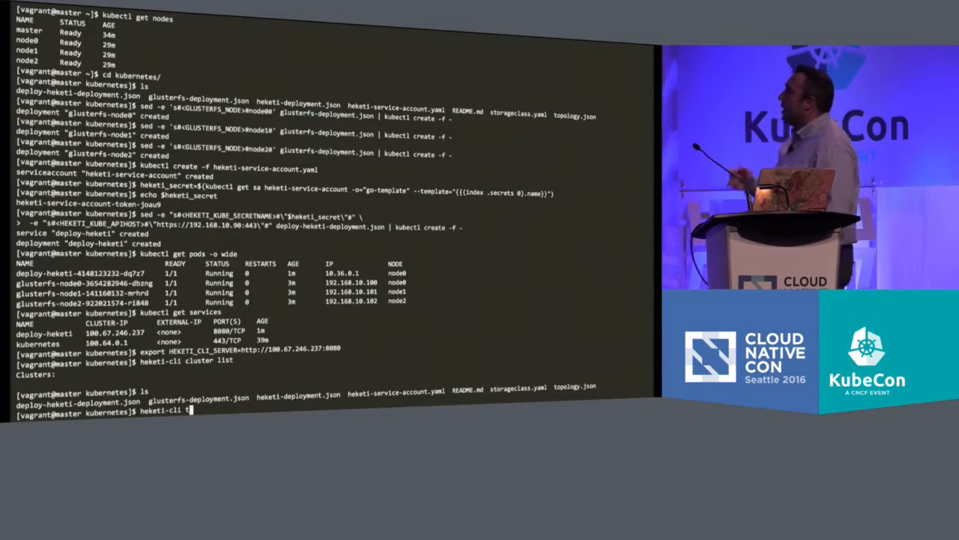
pyautogui.write('topology load')
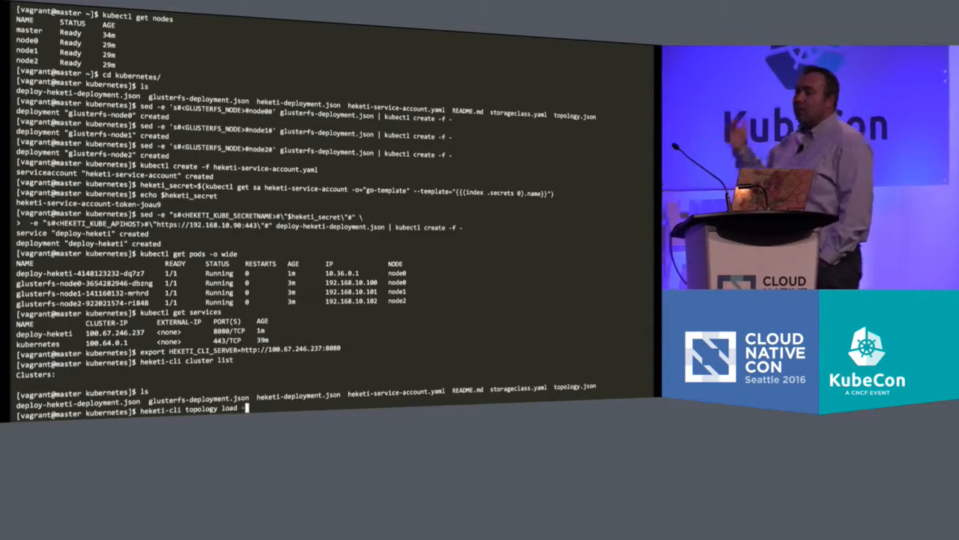
pyautogui.write('--json=topology.json')
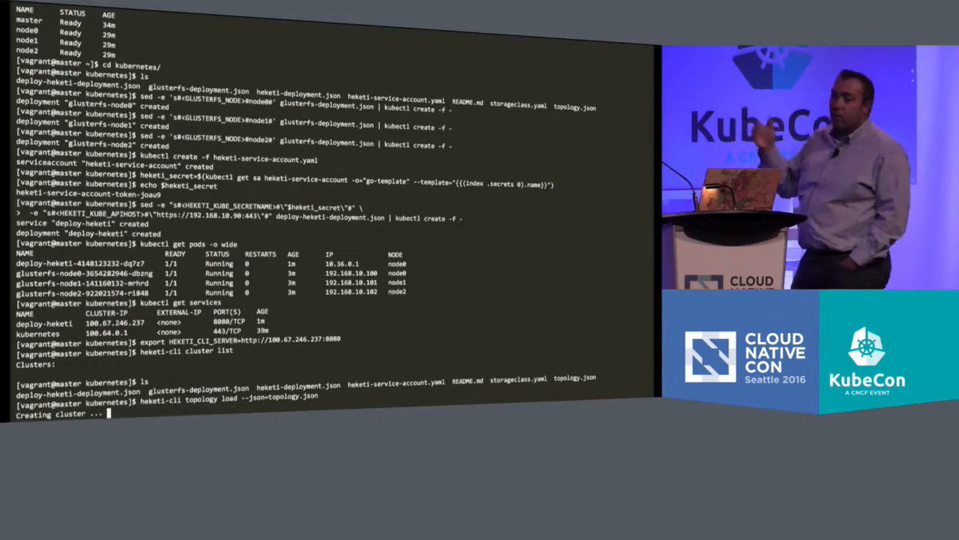
pyautogui.scroll(-3)
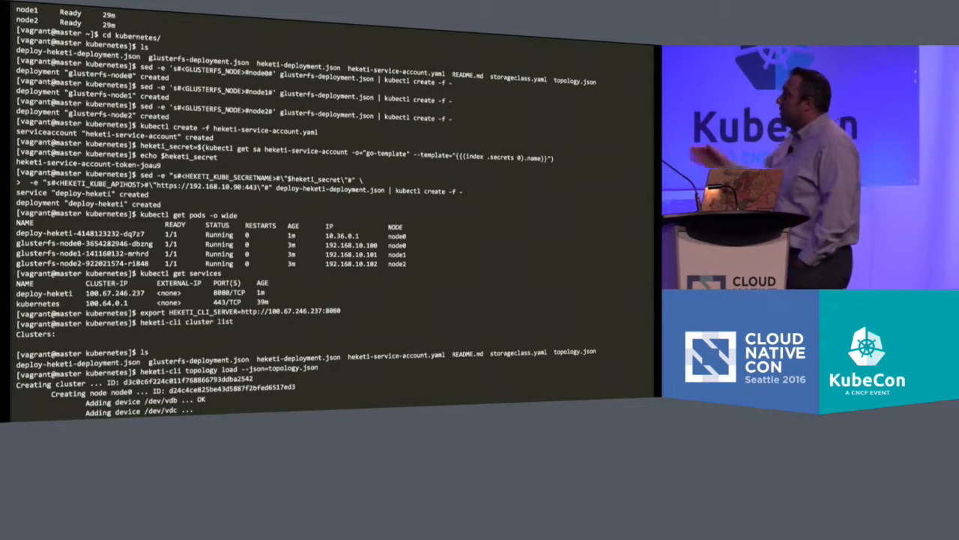
pyautogui.scroll(-3)
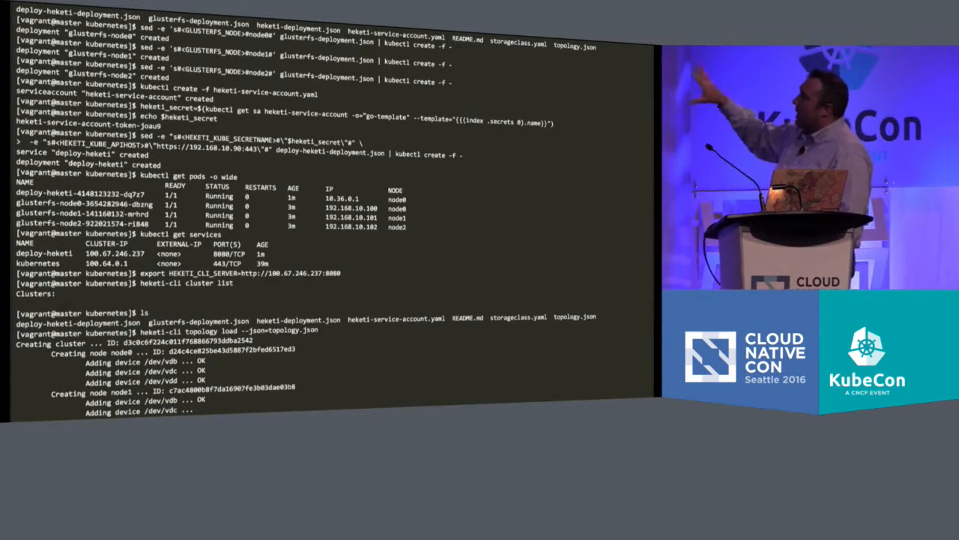
pyautogui.scroll(-3)
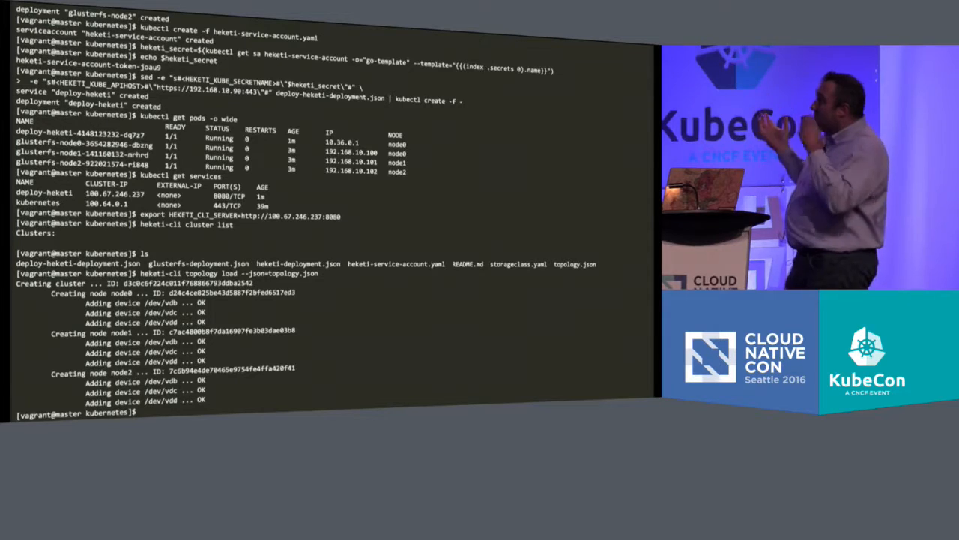
# - Run heketi-cli setup-openshift-heketi-storage, create heketi-storage.json with kubectl, and check the jobs
pyautogui.write('heketi-cli')
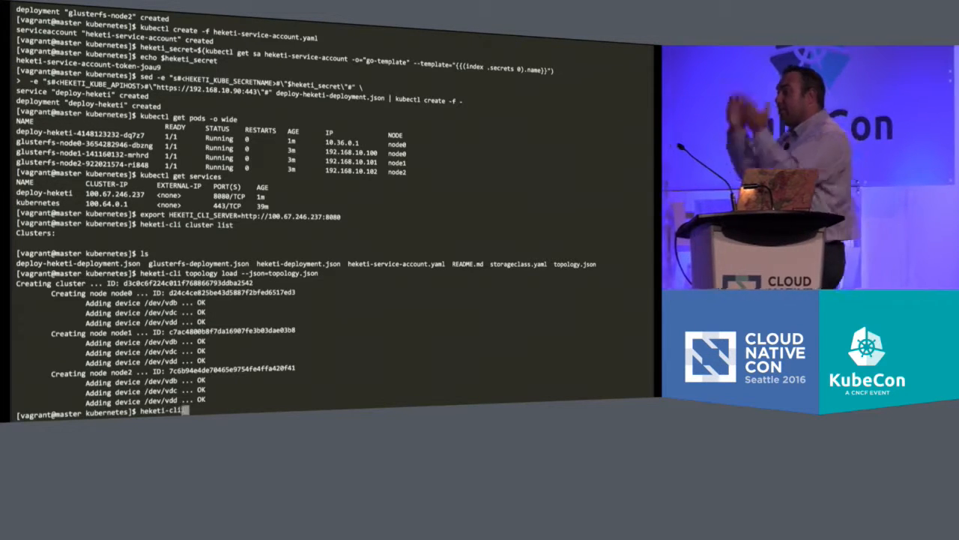
pyautogui.write('setup-openshift-heketi-storage')
pyautogui.write('kubect')
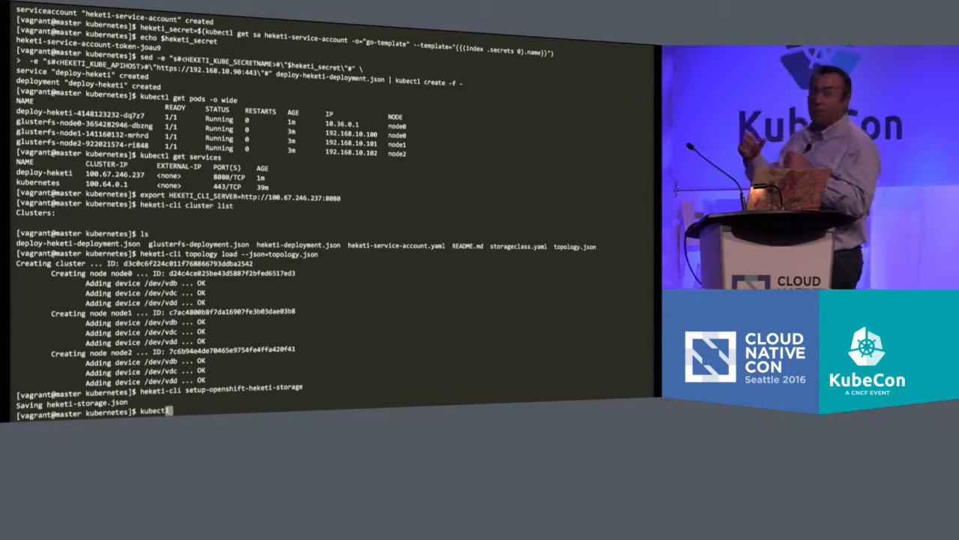
pyautogui.write('create -f')
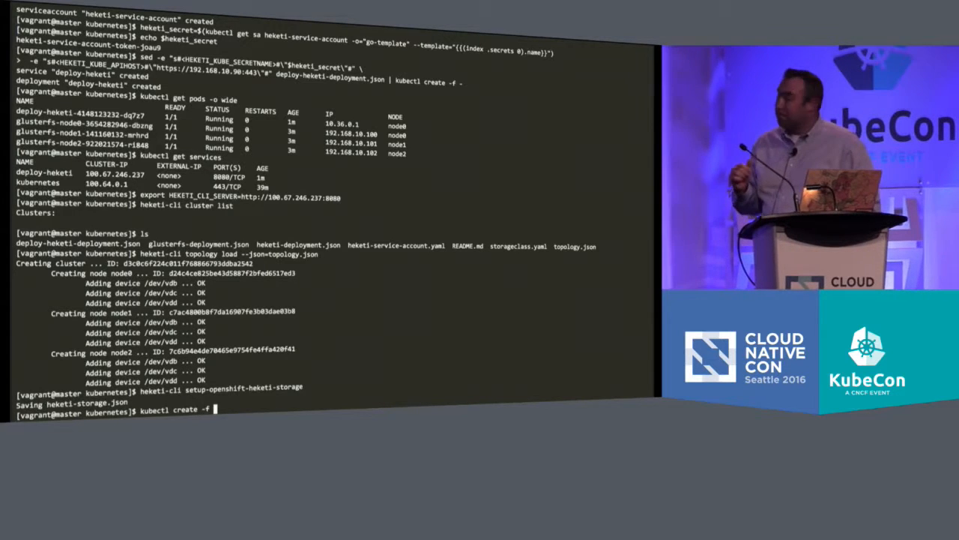
pyautogui.write('heketi-storage.json')
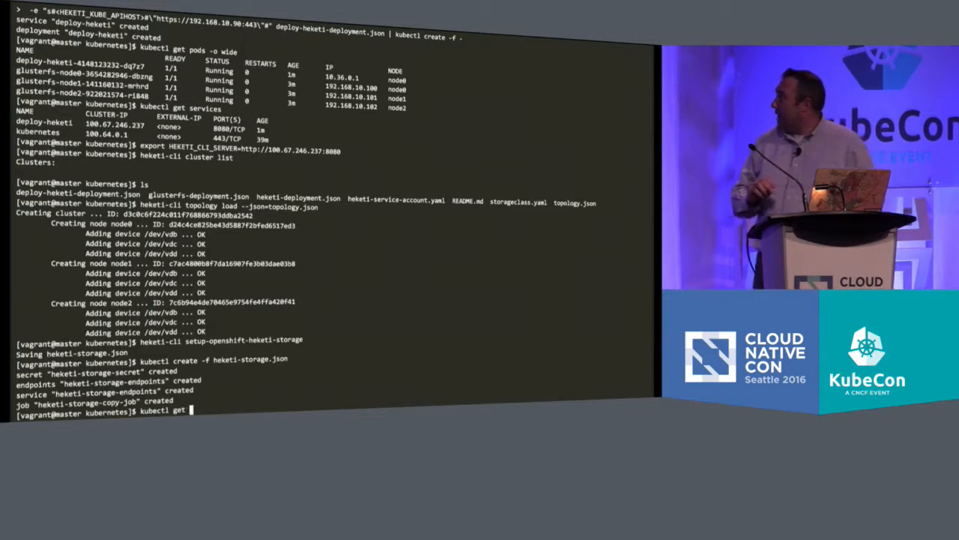
pyautogui.write('kubectl get jobs')
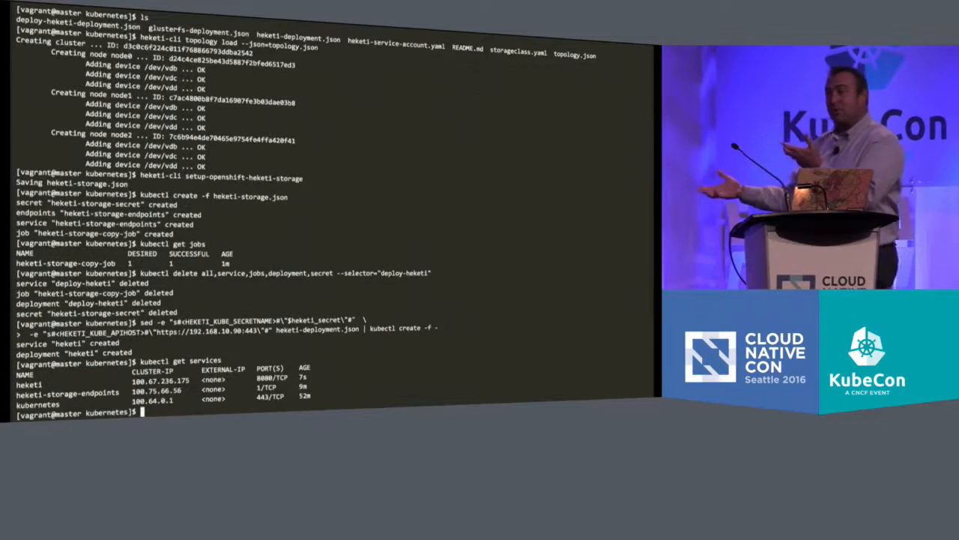
pyautogui.write('export')
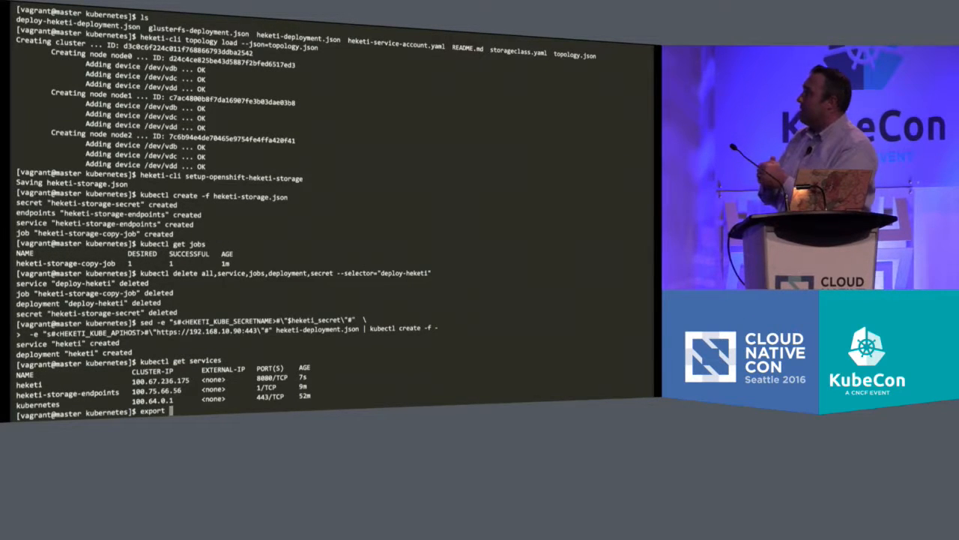
pyautogui.write('HEKETI_CLI')
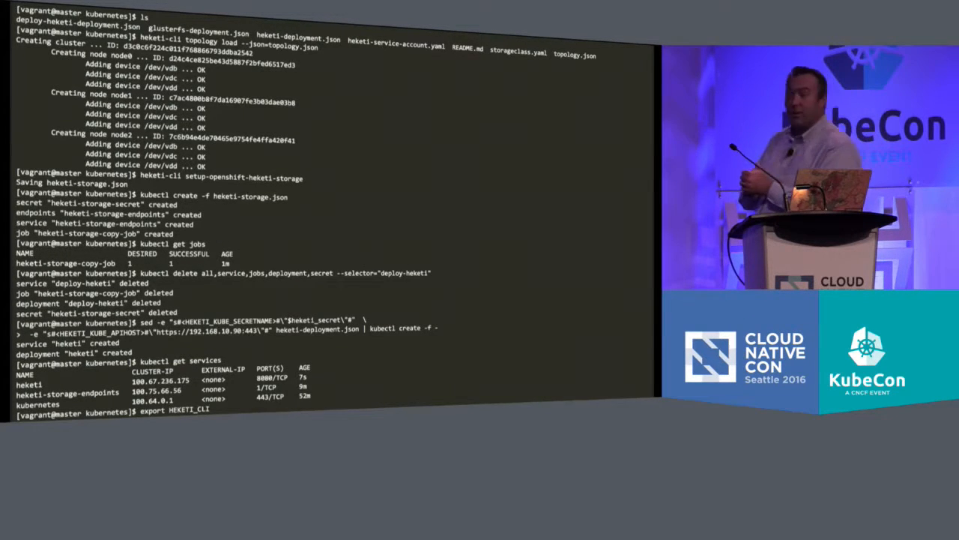
pyautogui.write('_SERVER')
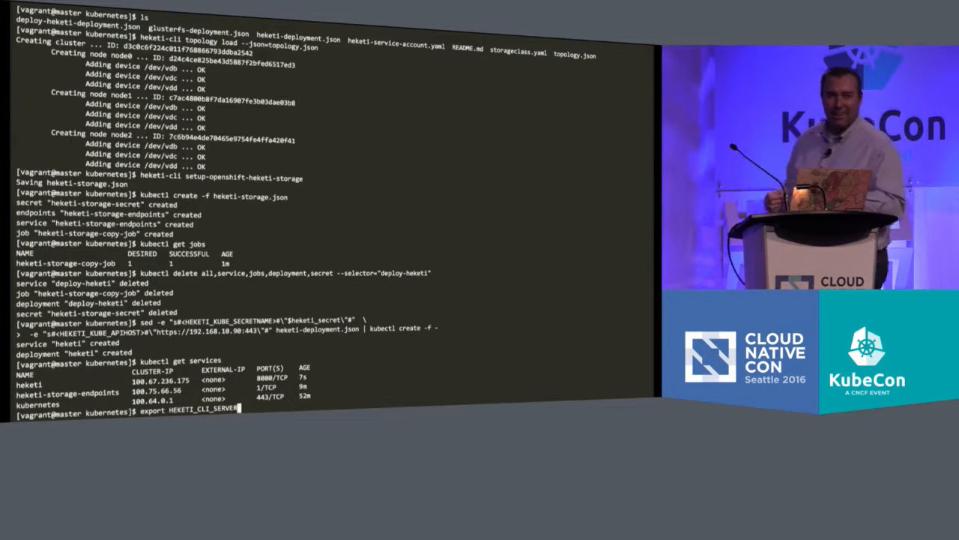
pyautogui.write('http://')
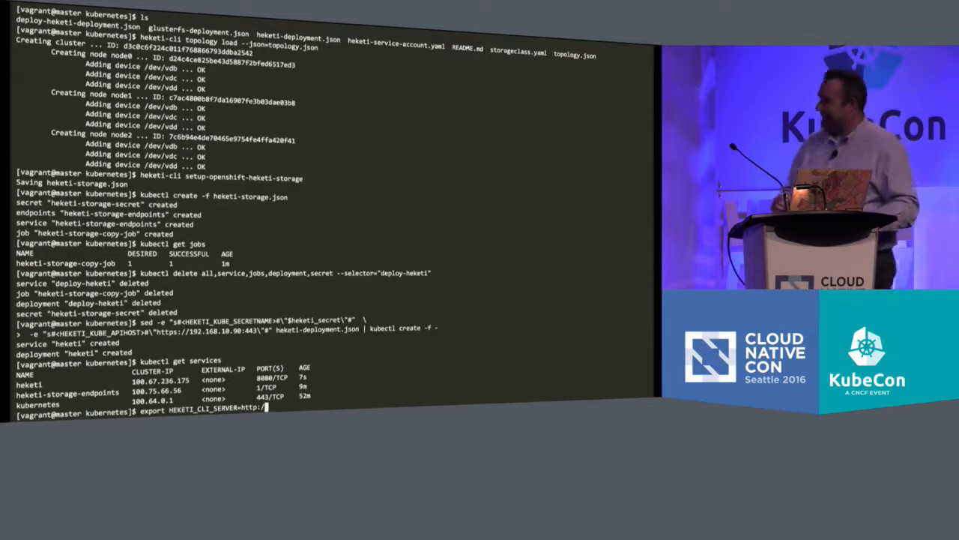
pyautogui.write('100.67.236.175:8080')
pyautogui.write('echo $HEKETI_CLI_SE')
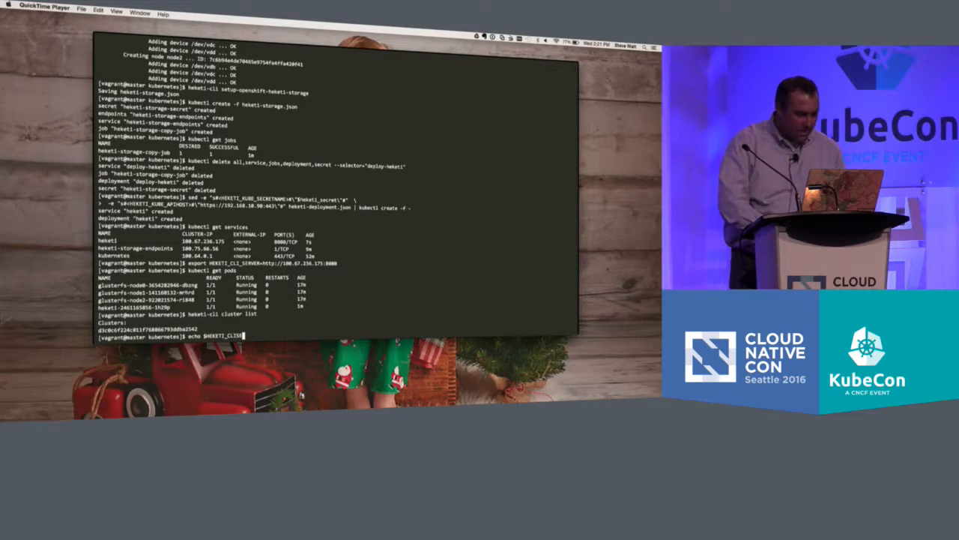
pyautogui.press('Return')
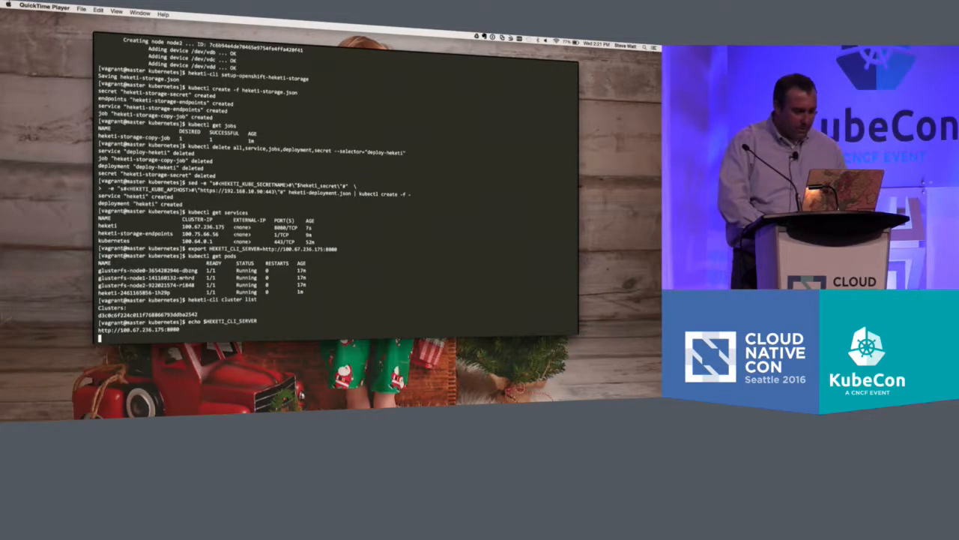